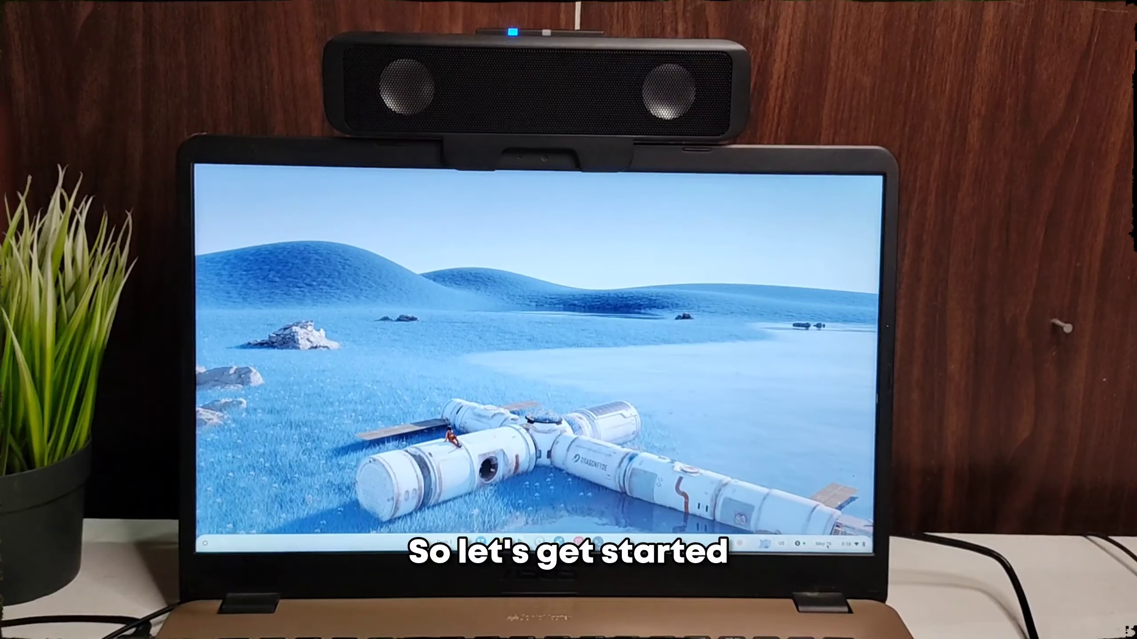
Step: Turn on 'Automatically keep my FydeOS up to date' in Settings > About FydeOS
left_click(616, 614)
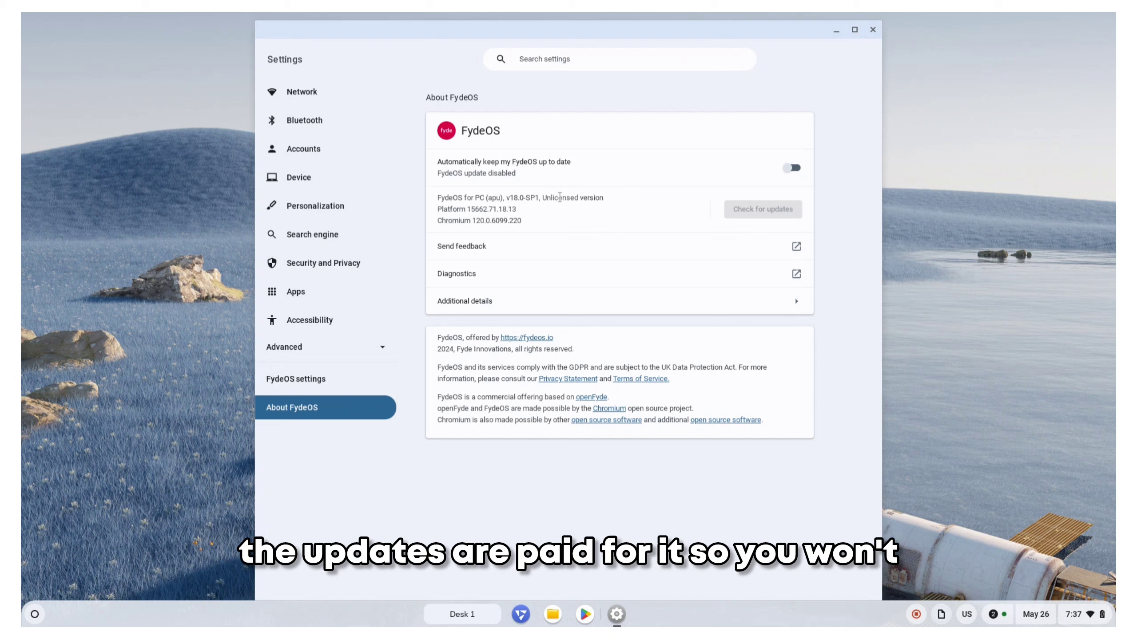
left_click(791, 167)
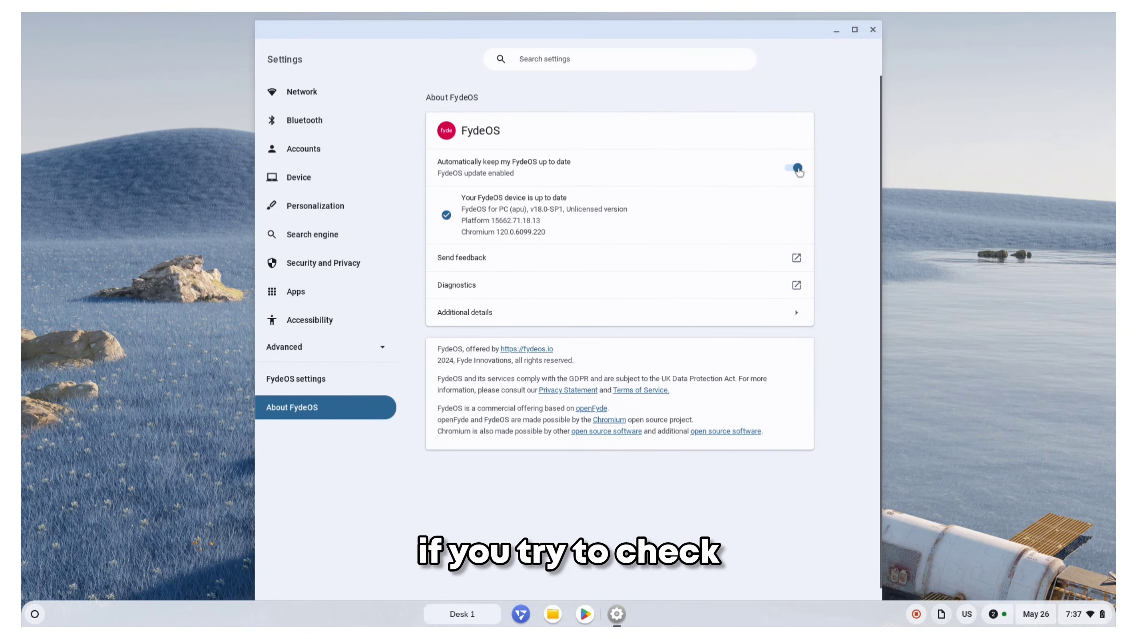
left_click(789, 168)
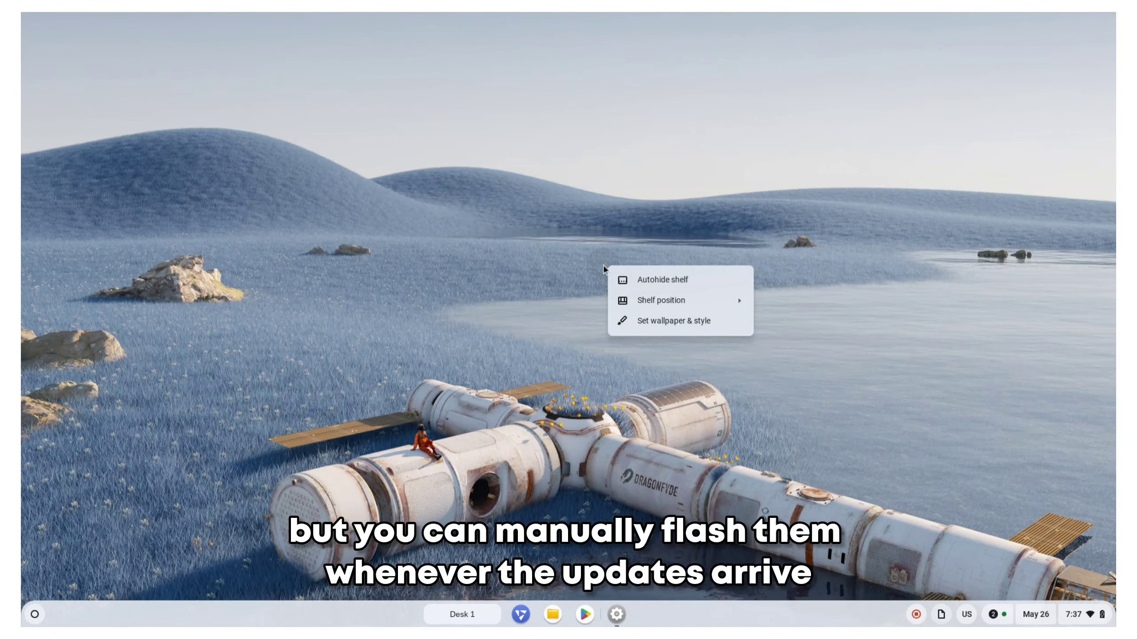
Step: Open Wallpaper & style and pick the blue accent colour
left_click(672, 321)
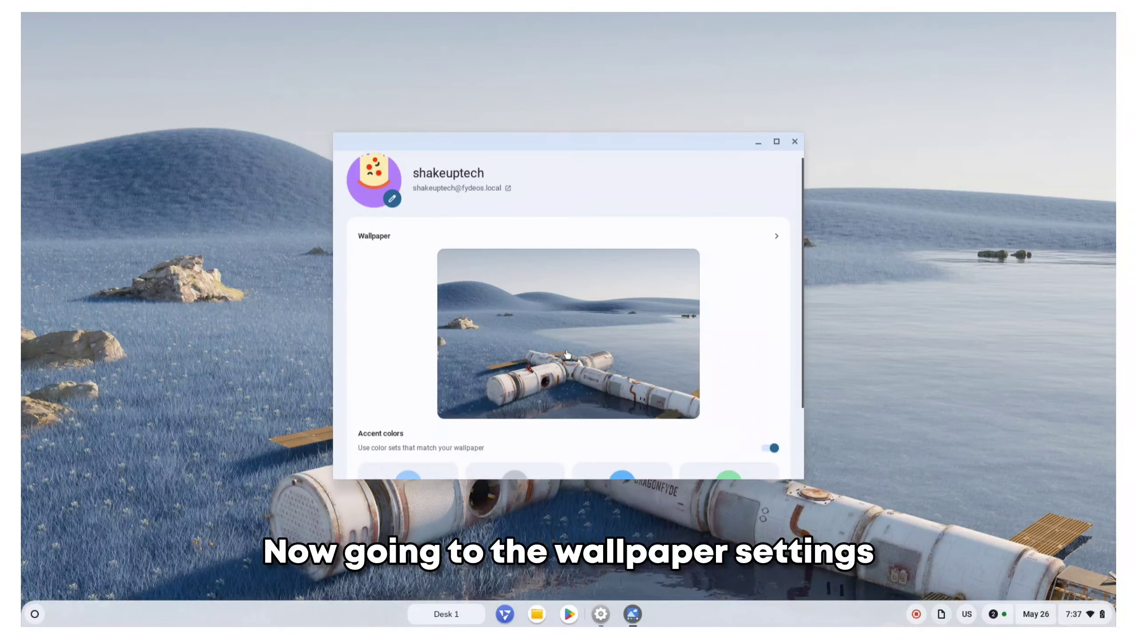
scroll("down", 3)
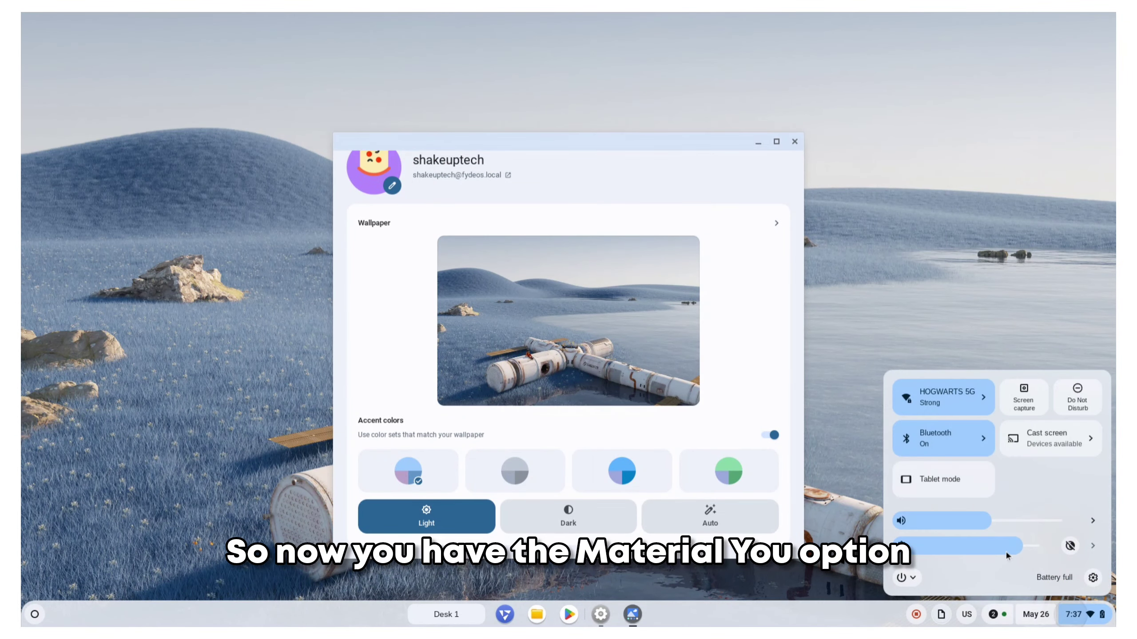
left_click(1034, 614)
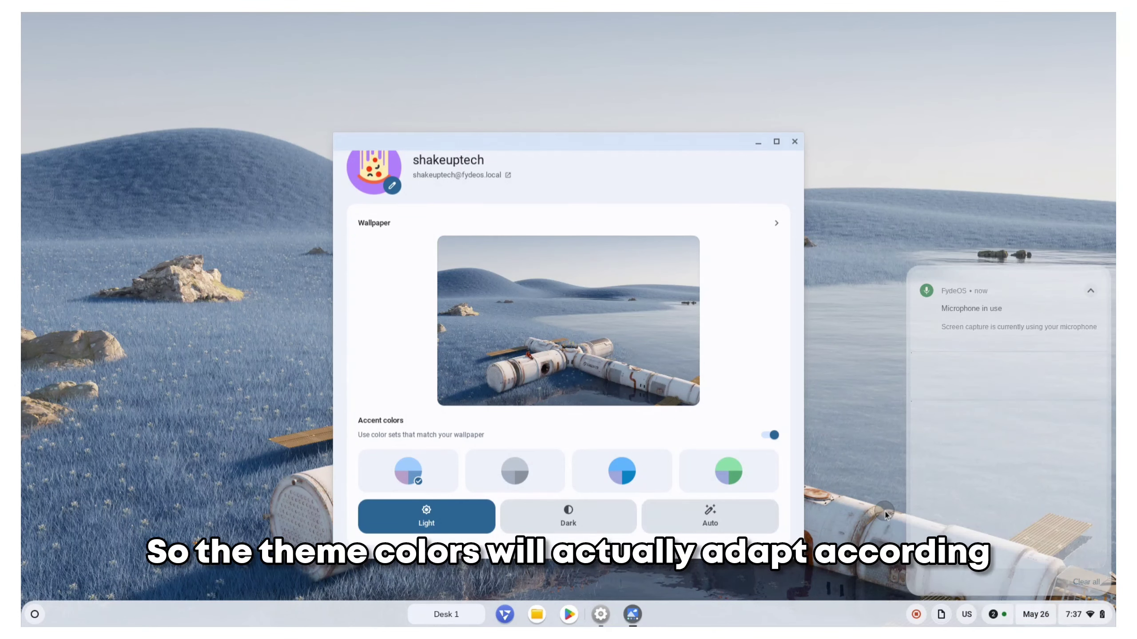
left_click(728, 470)
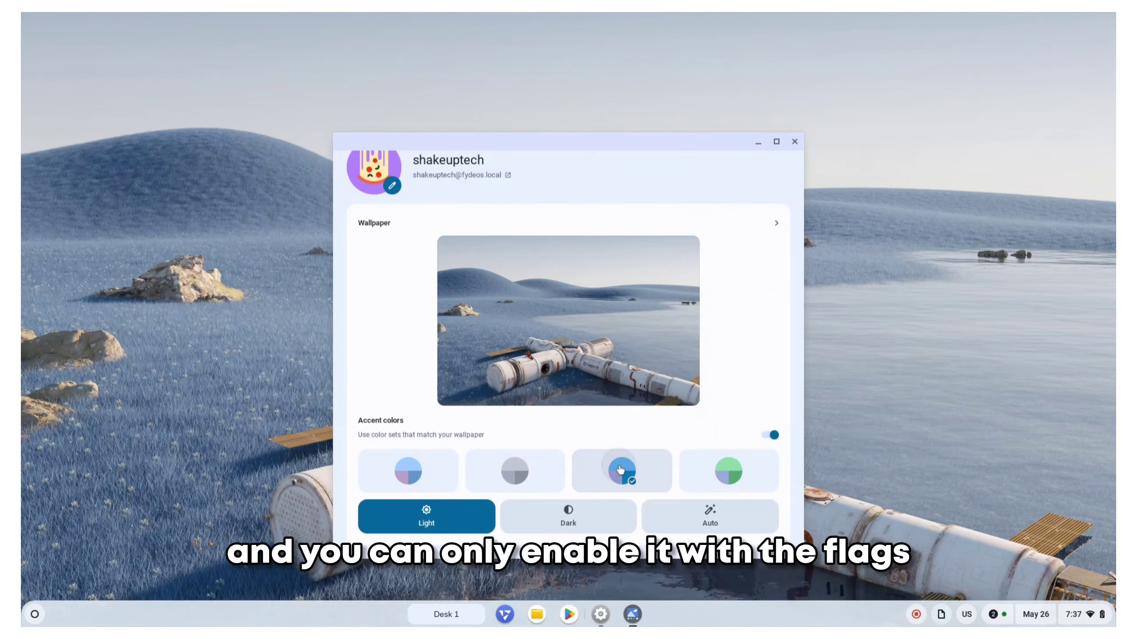
Step: Switch the system to the dark theme, preview it, then minimize the style window
left_click(567, 517)
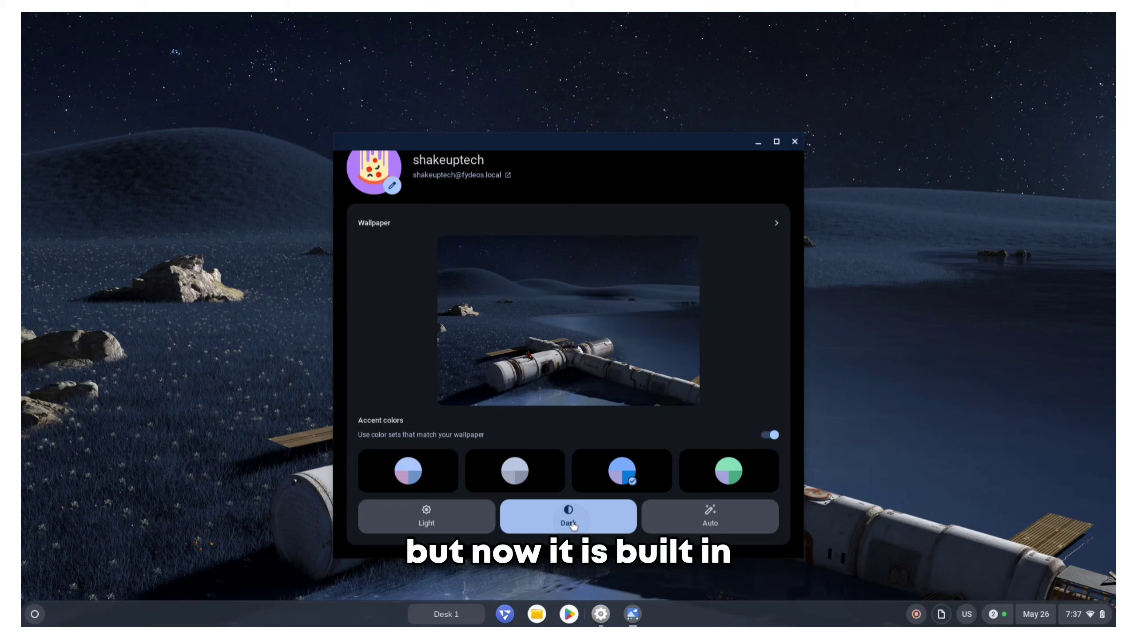
left_click(1080, 614)
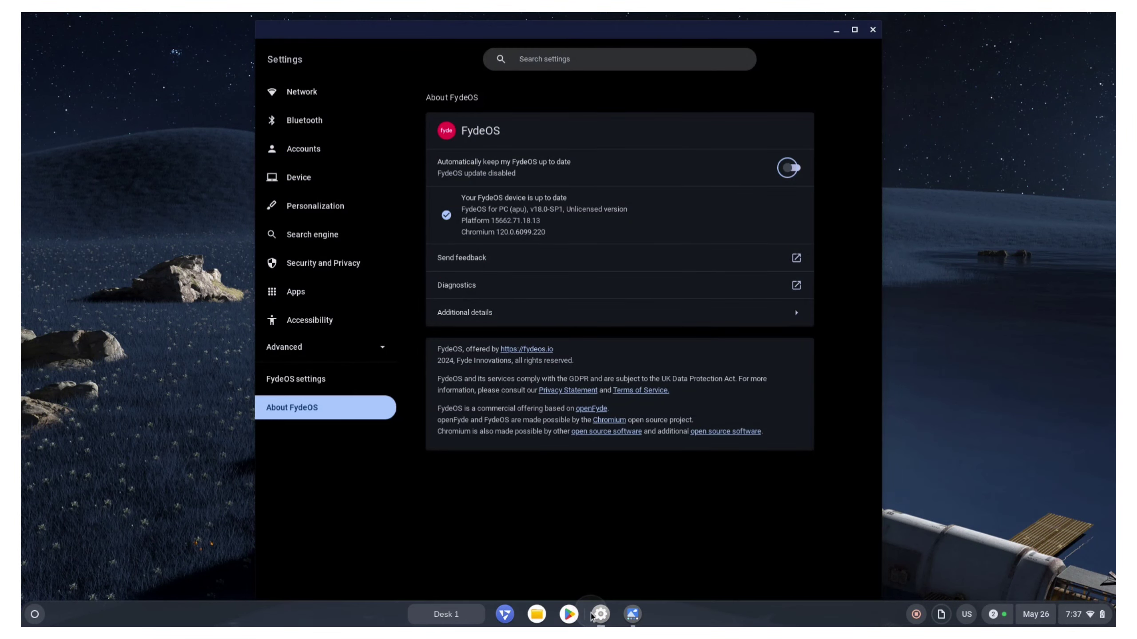
left_click(315, 205)
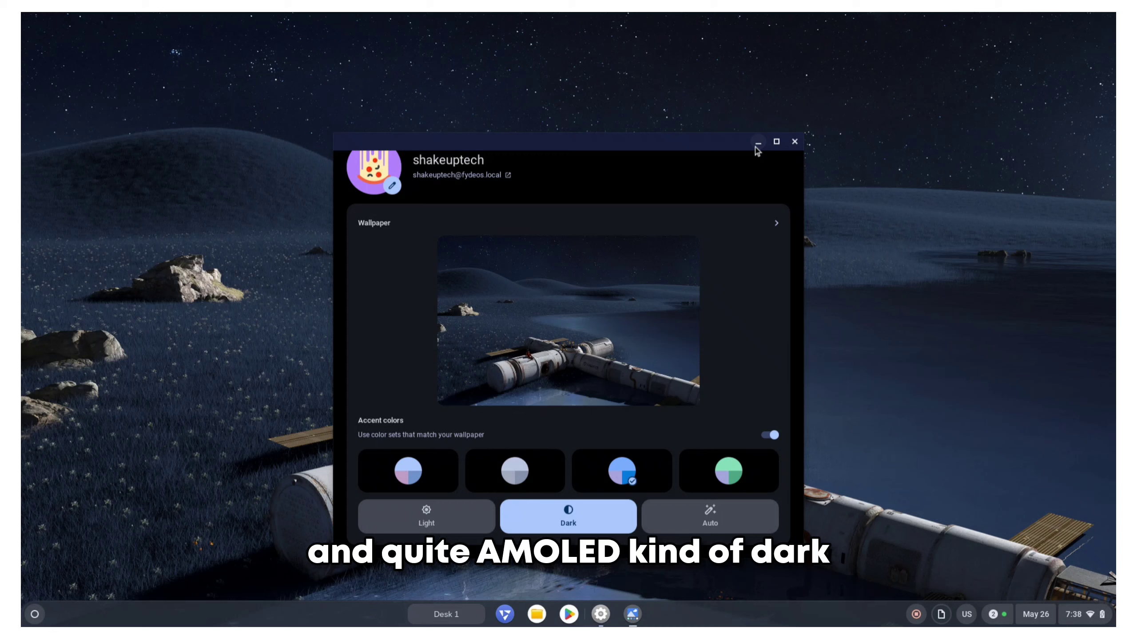
left_click(757, 141)
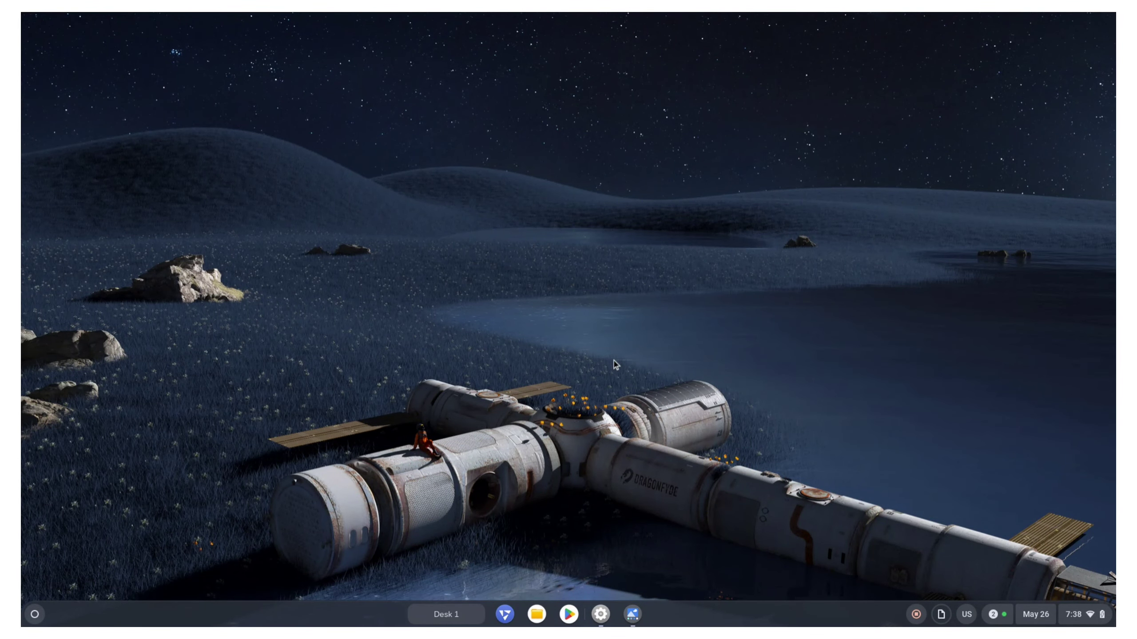
Step: Reopen Wallpaper & style from the desktop menu and browse the wallpaper collections
right_click(615, 366)
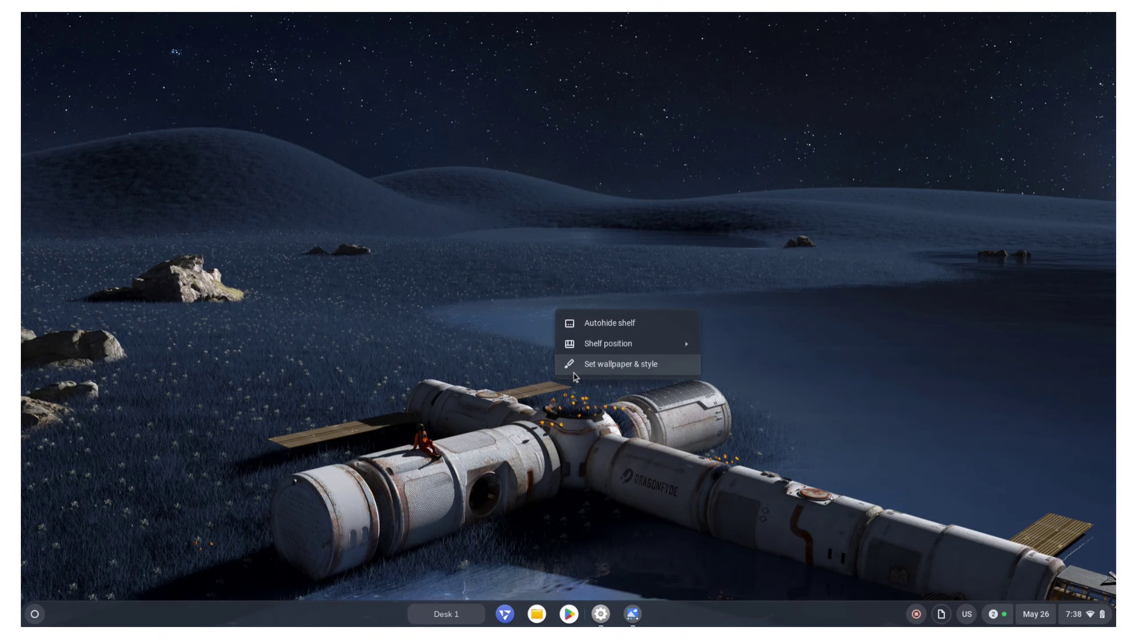
left_click(620, 364)
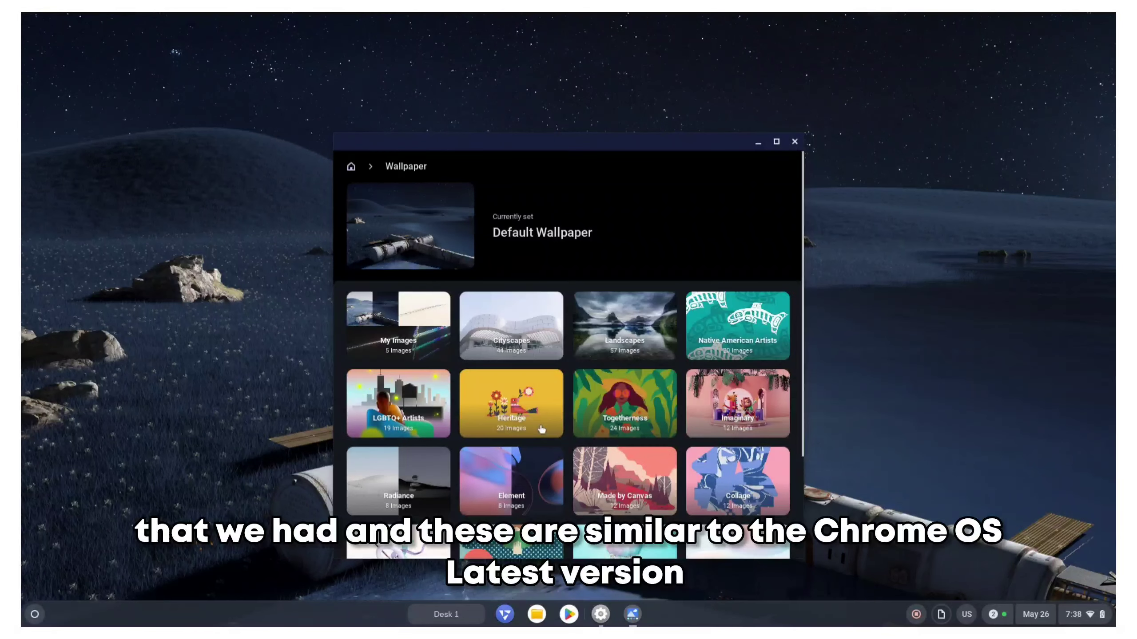
left_click(398, 326)
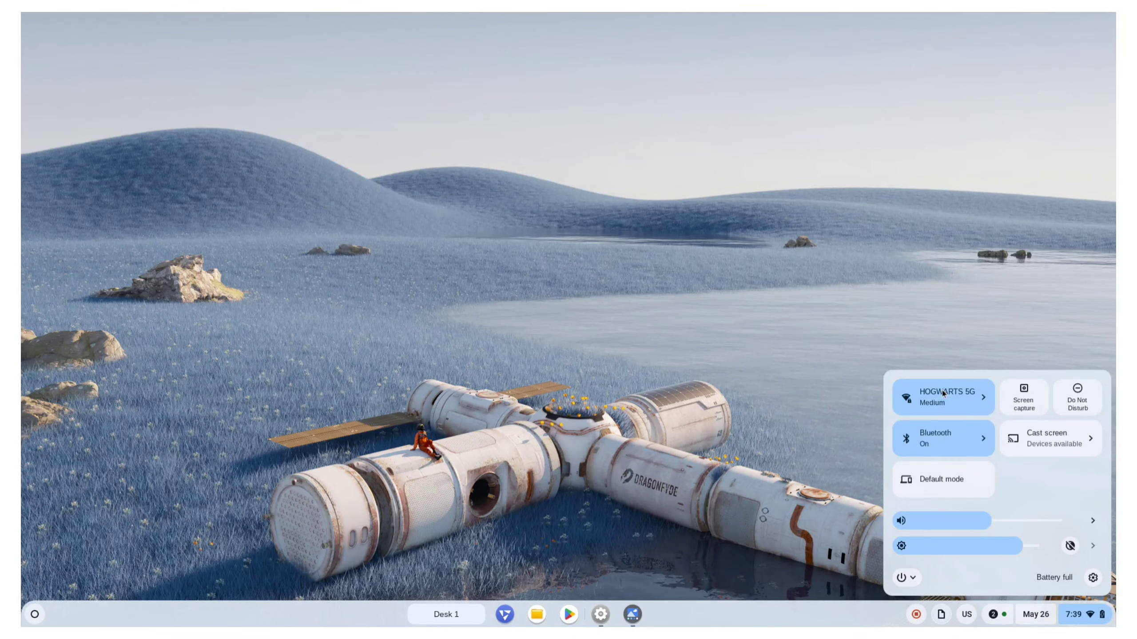
Step: Open Quick Settings from the shelf status area to view network and Bluetooth
left_click(1048, 438)
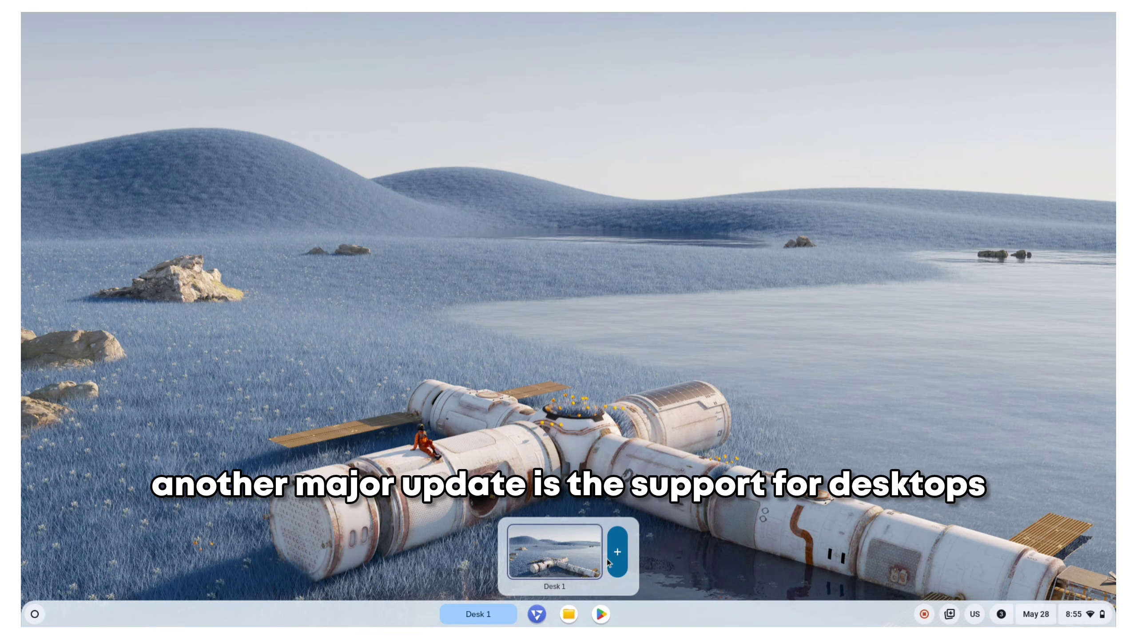
Step: Add virtual desks, switch to Desk 3, and open an app from the shelf
left_click(617, 552)
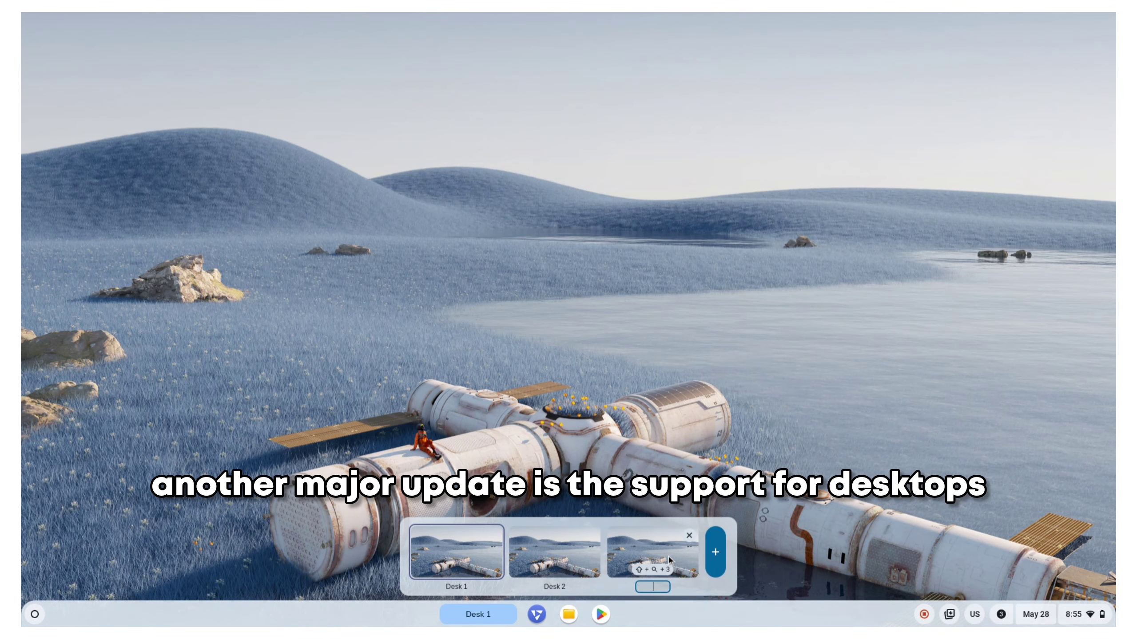
left_click(714, 552)
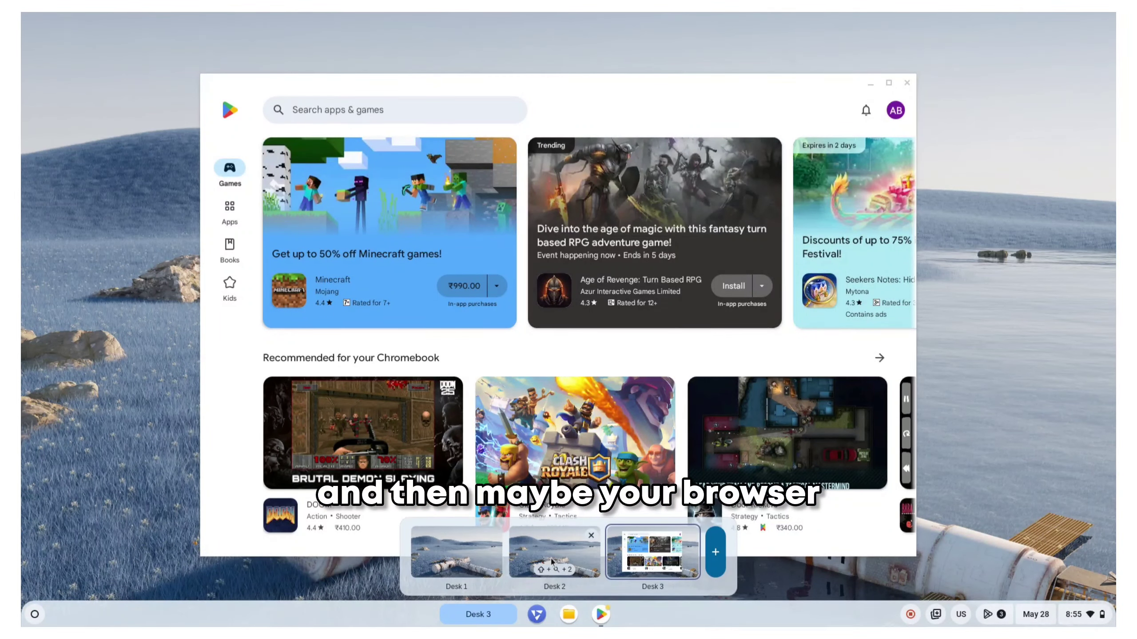
left_click(554, 552)
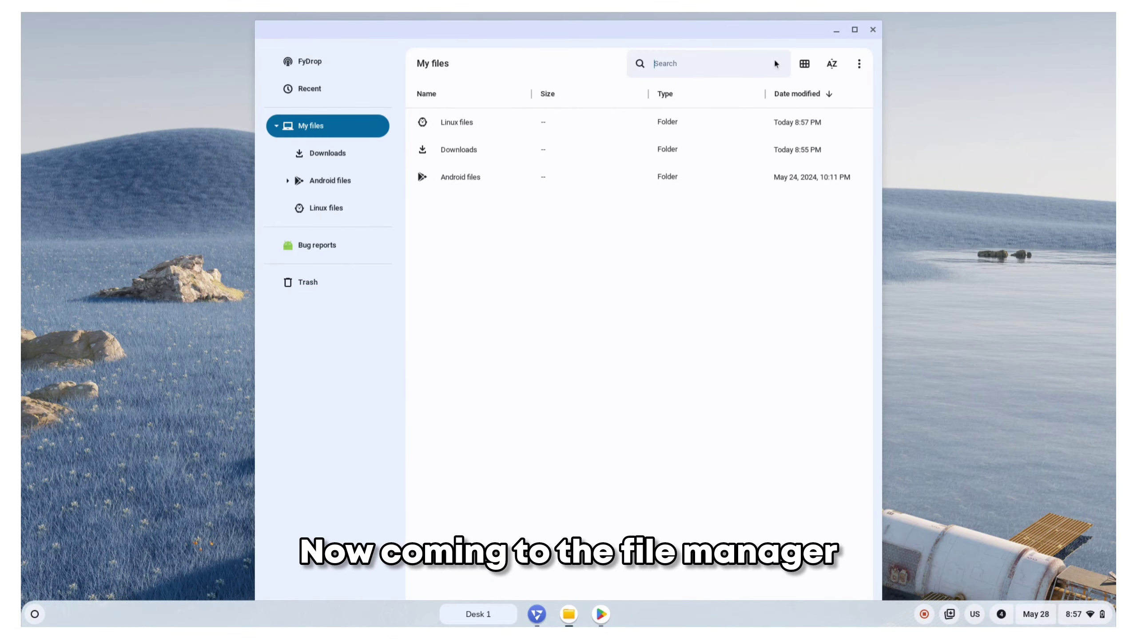
Step: Search Files for 'apk', check time and file-type filters, and toggle grid/list view
type("apk")
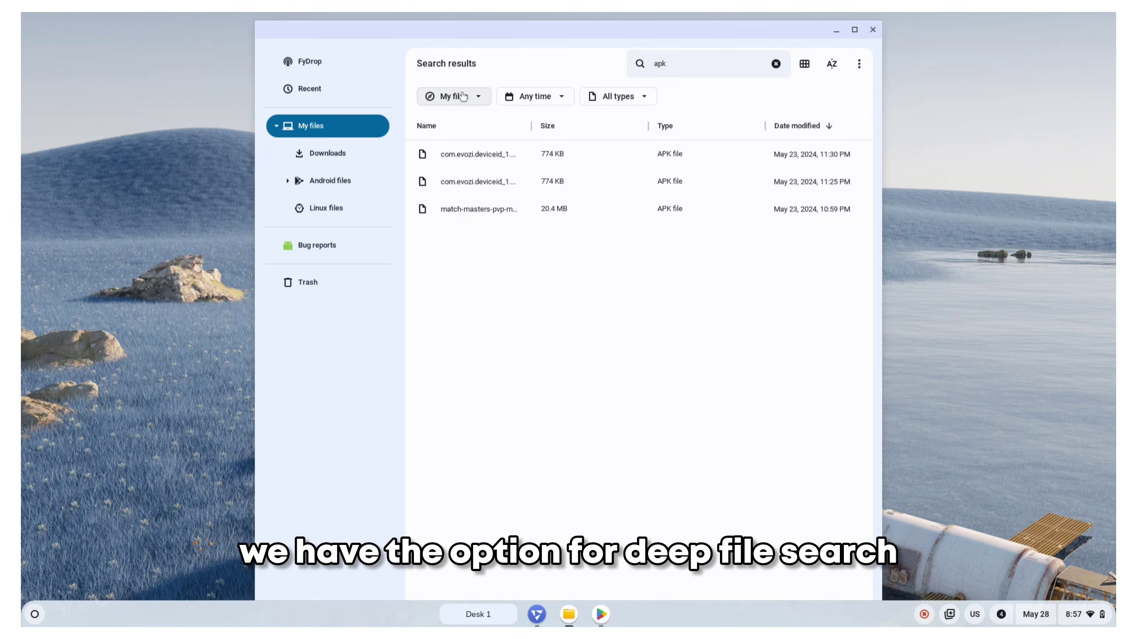
left_click(533, 96)
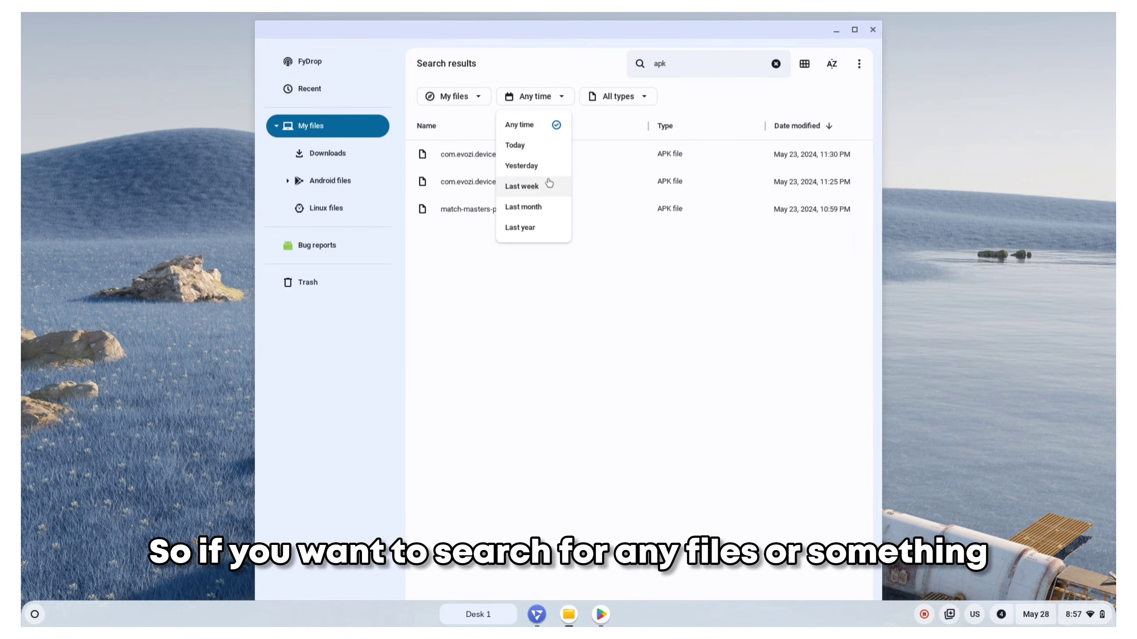
left_click(617, 96)
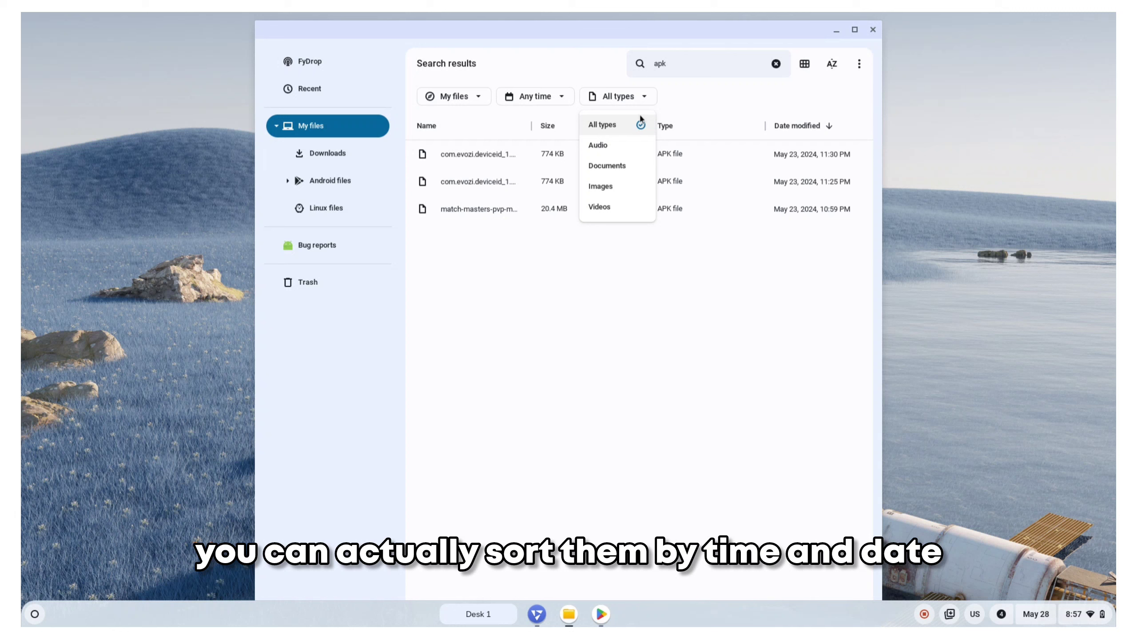
left_click(453, 96)
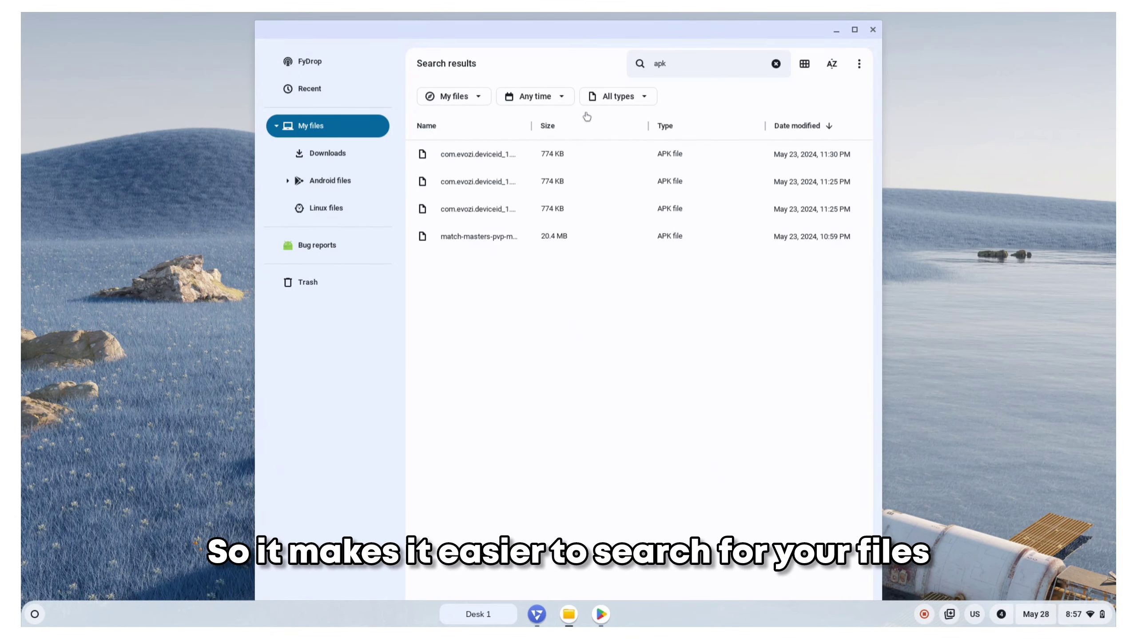
left_click(803, 64)
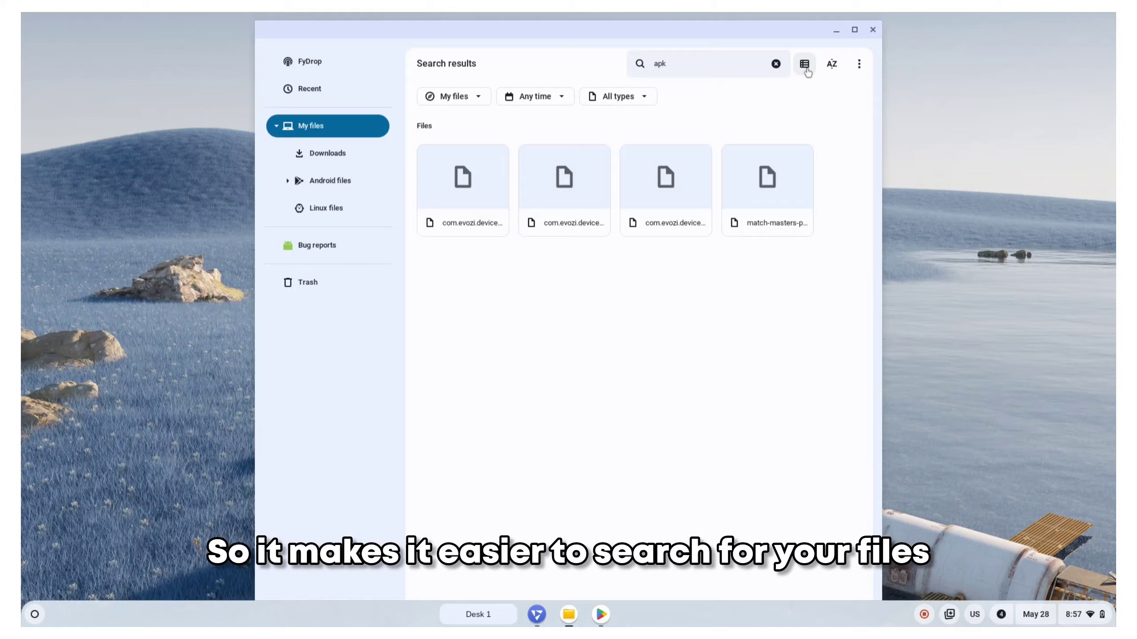
left_click(803, 64)
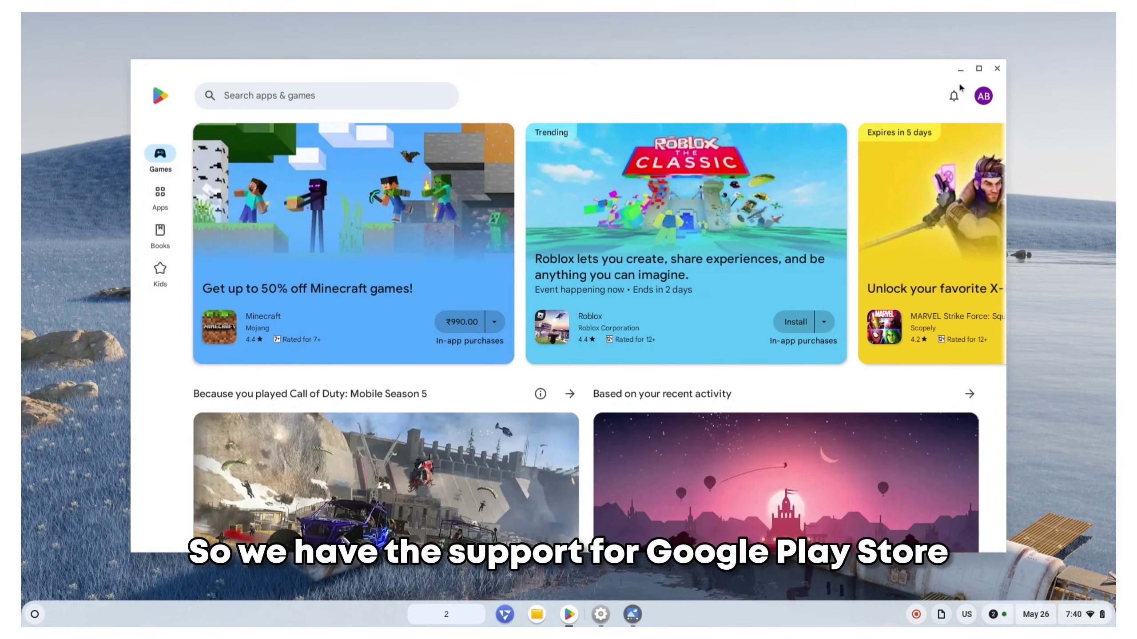
Step: Launch the FydeOS App Store and select the Configure Open GApps card
left_click(34, 614)
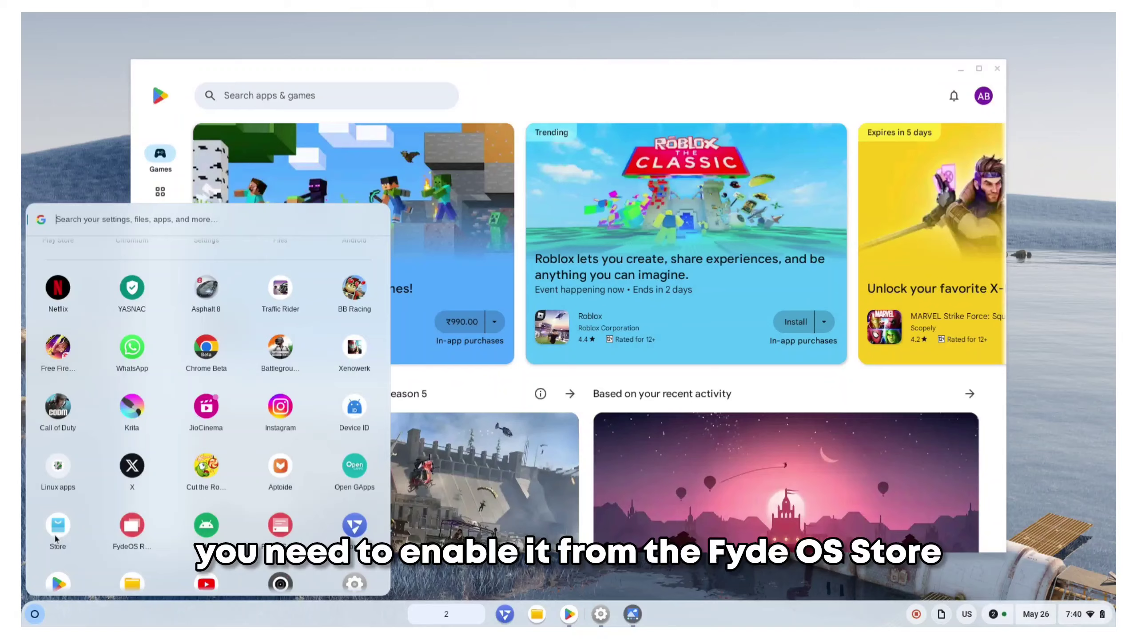
left_click(57, 526)
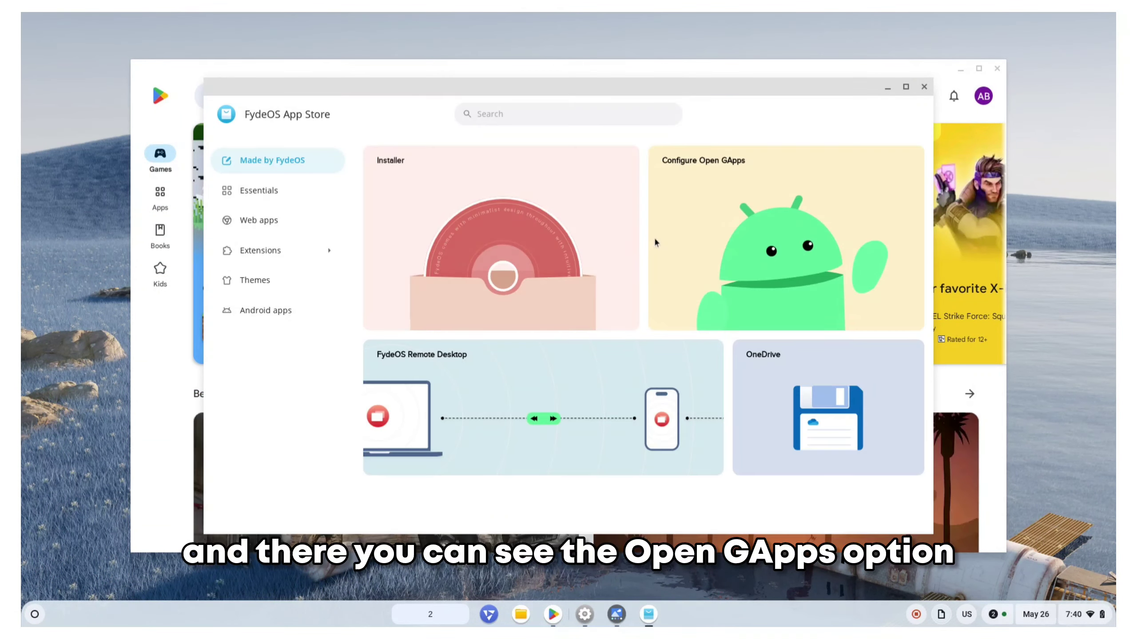
left_click(784, 237)
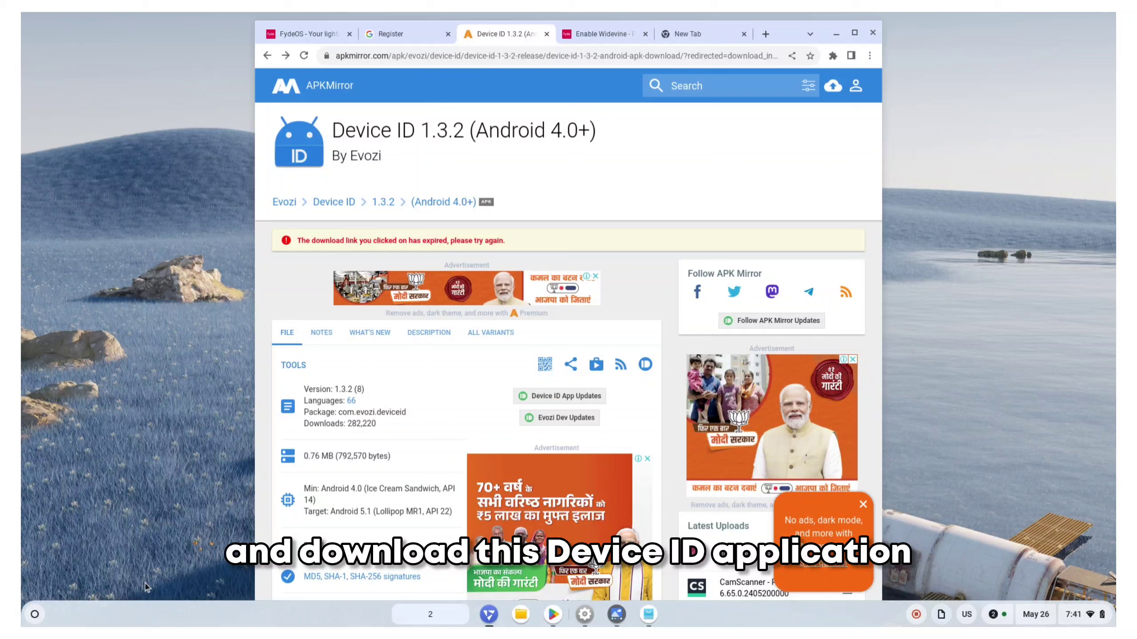
mouse_move(35, 614)
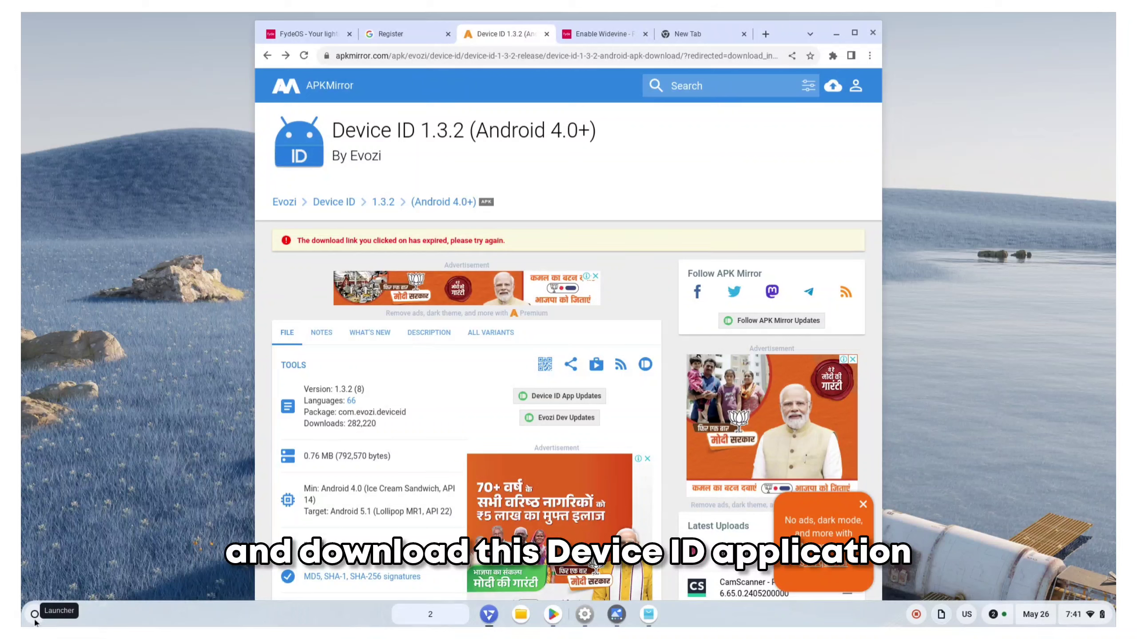
Step: View APKMirror's Device ID 1.3.2 page and open the Launcher
left_click(34, 614)
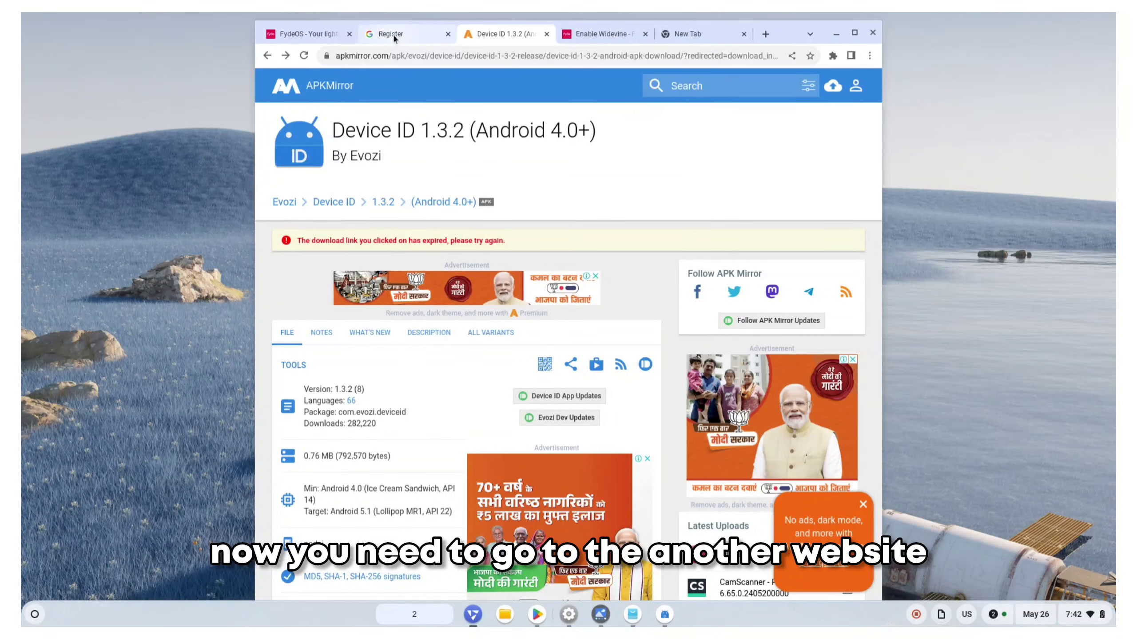
Step: View the Google Device Registration page, then launch the Play Store from the shelf
left_click(406, 34)
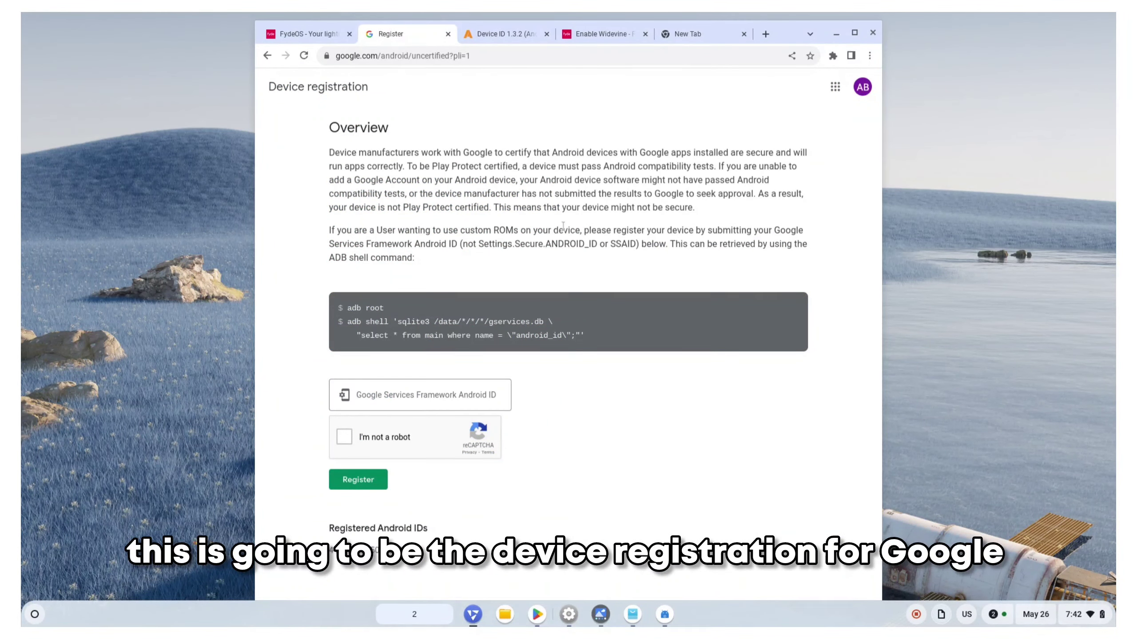
left_click(419, 394)
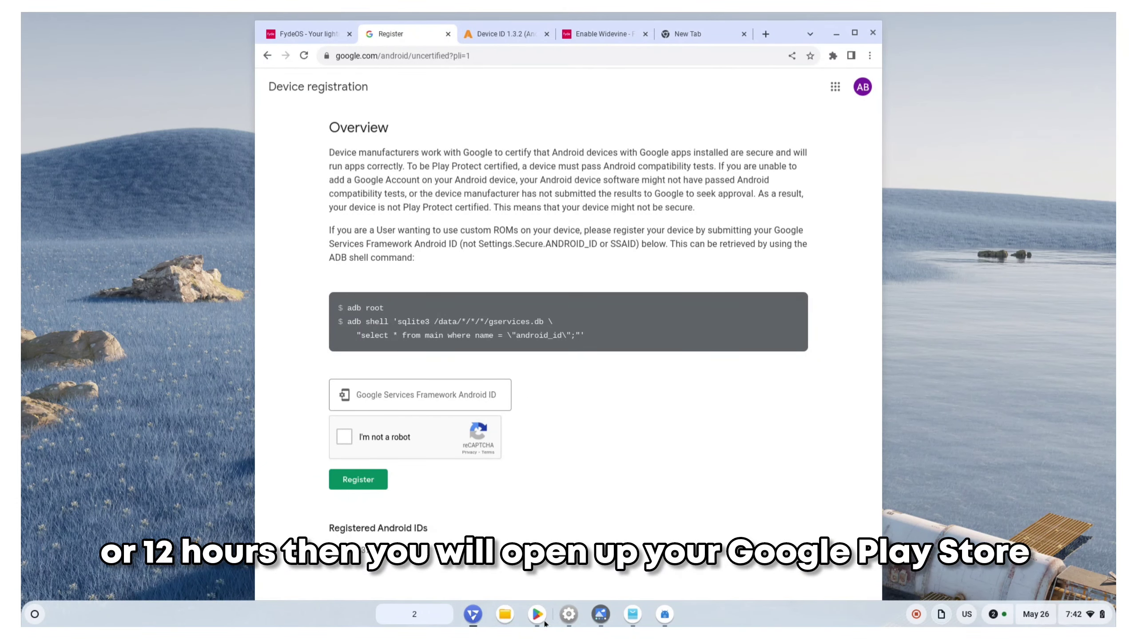
left_click(537, 614)
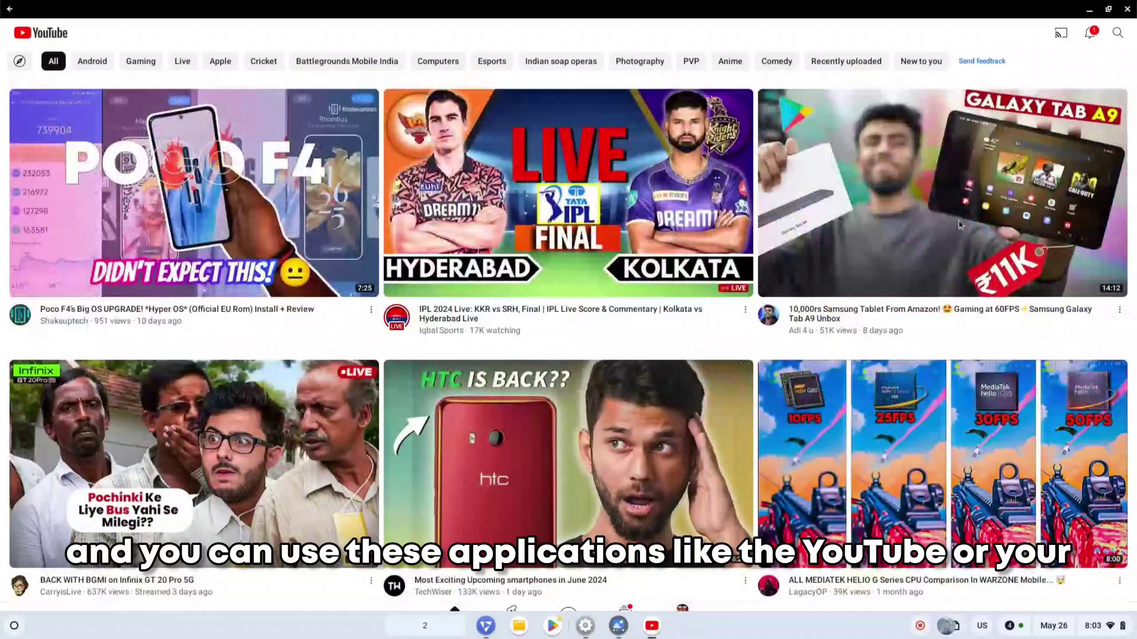
Step: Watch a YouTube Short, then open Instagram full screen and tap a post
left_click(1107, 8)
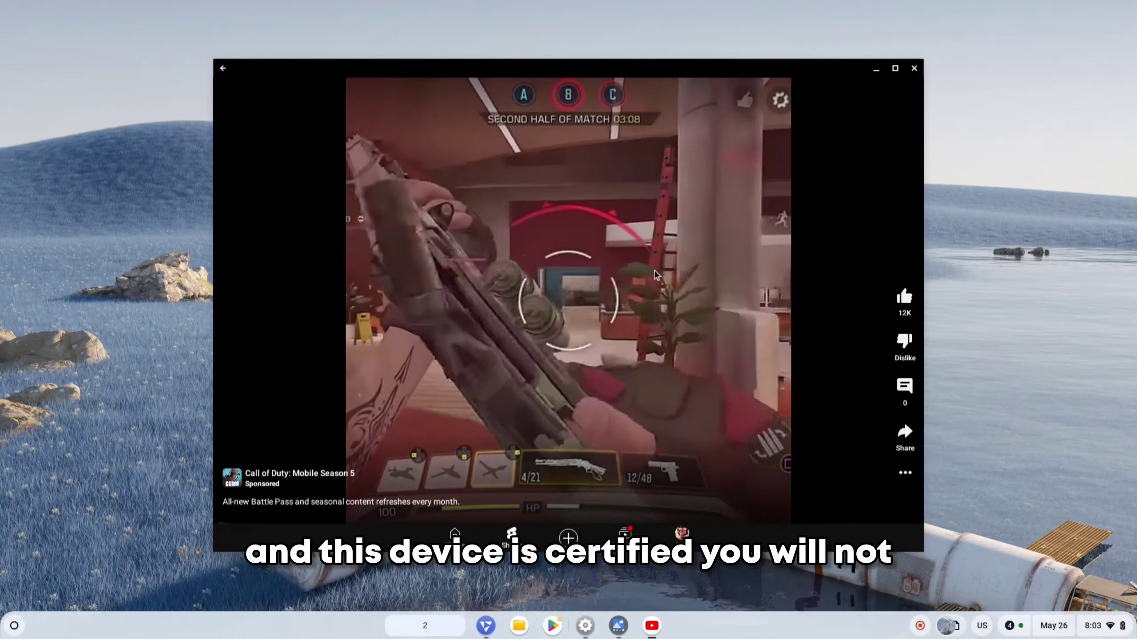
left_click(650, 624)
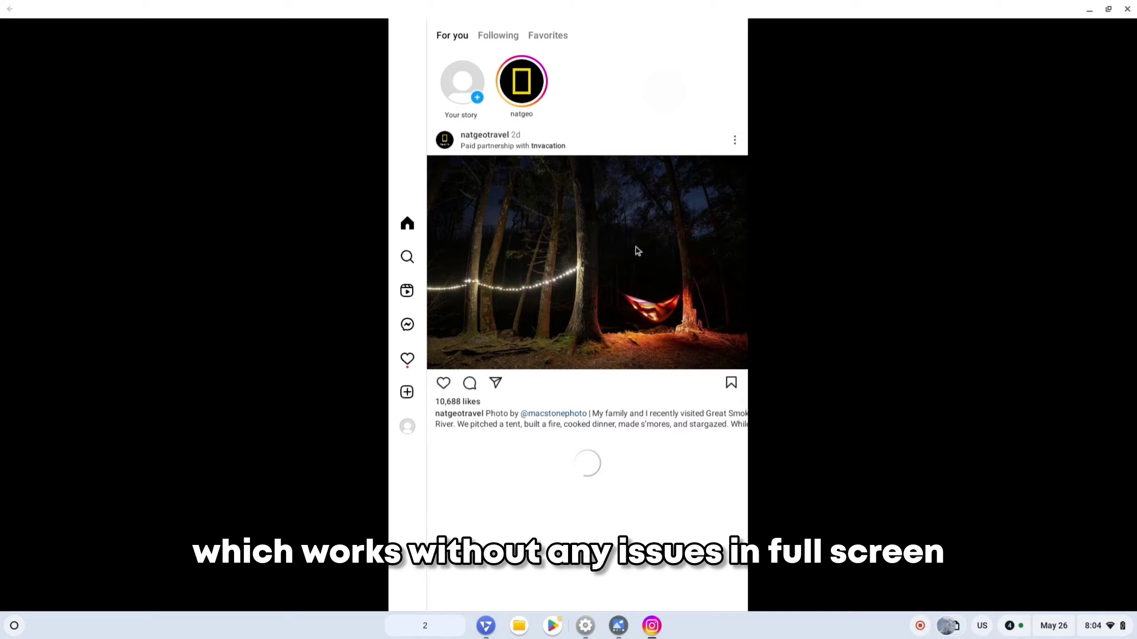
left_click(520, 81)
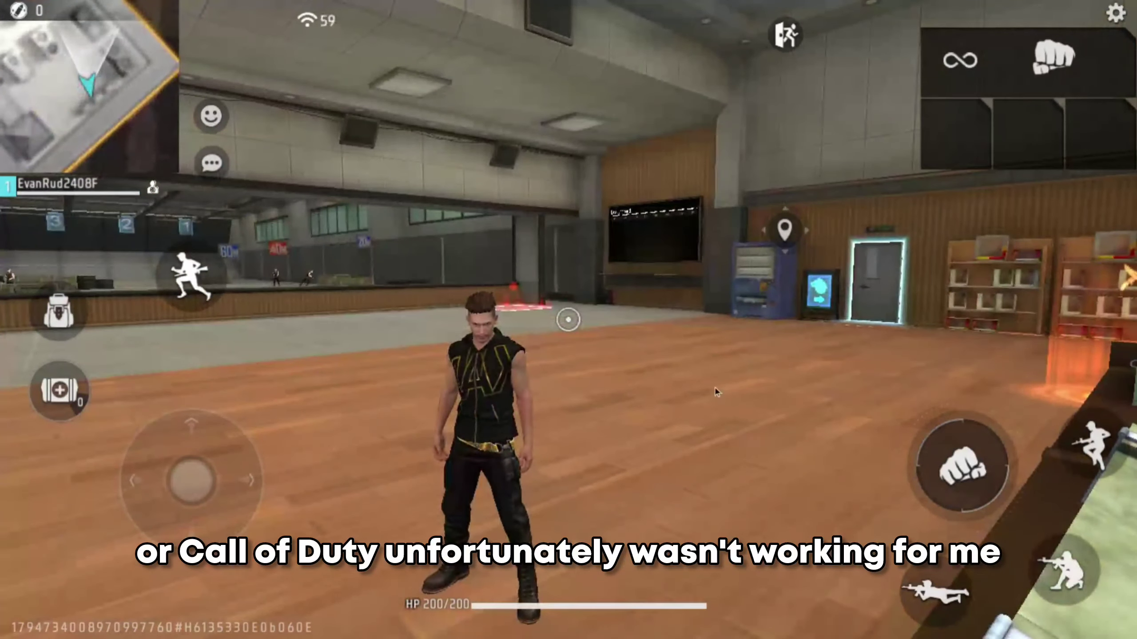
Step: Run the Free Fire character forward with the joystick, then close Asphalt 8's Car Hunt popup
left_click_drag(188, 480, 178, 443)
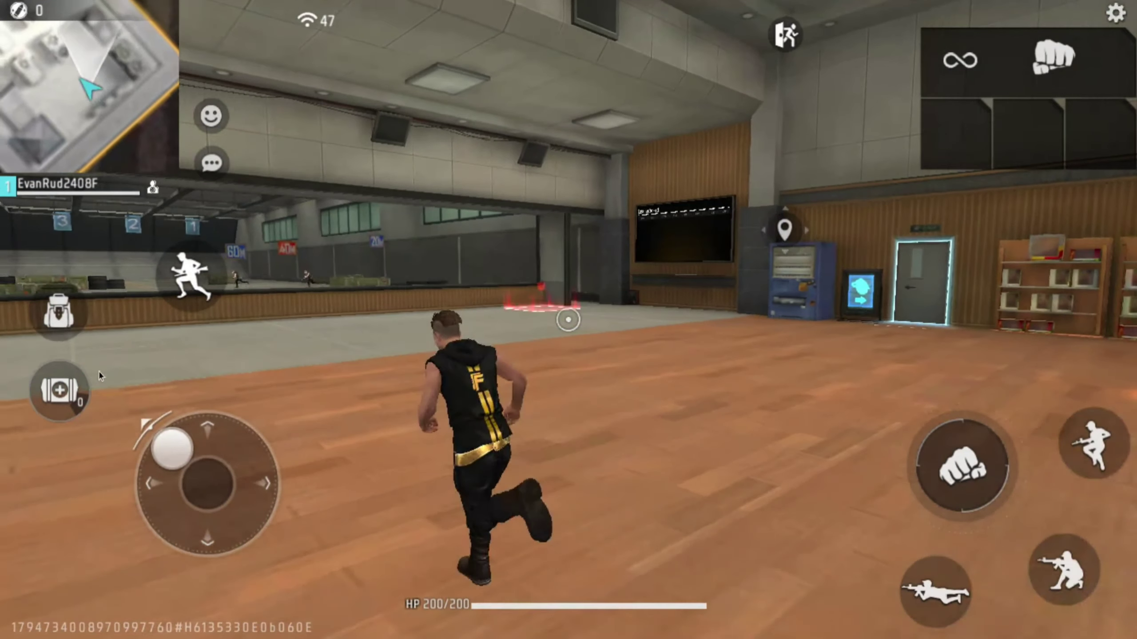
left_click_drag(175, 449, 247, 424)
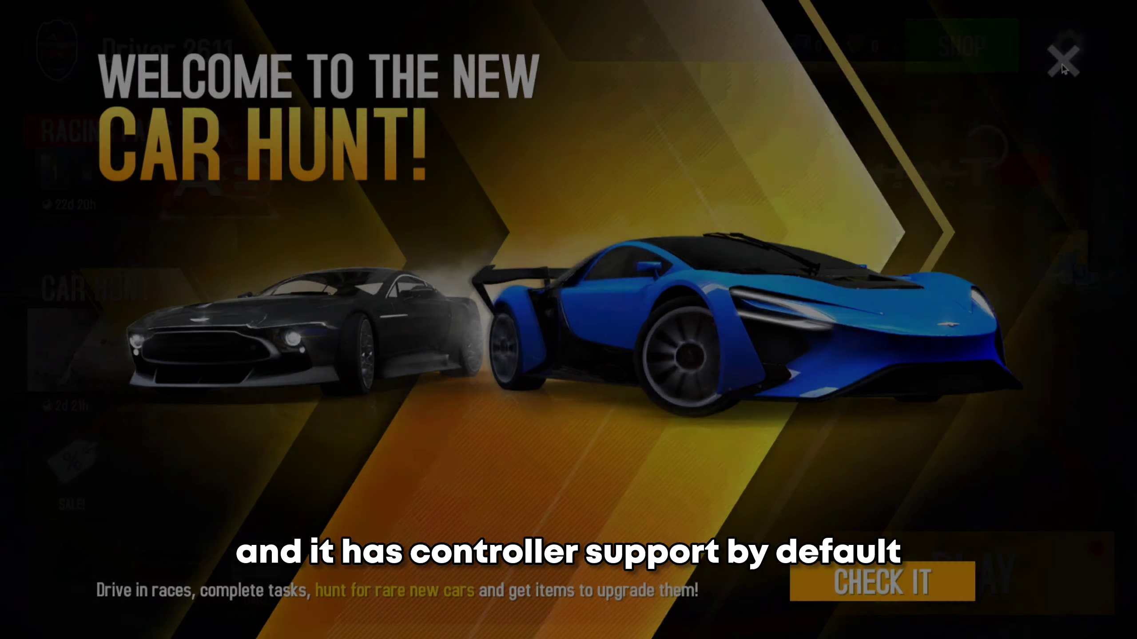
left_click(1062, 56)
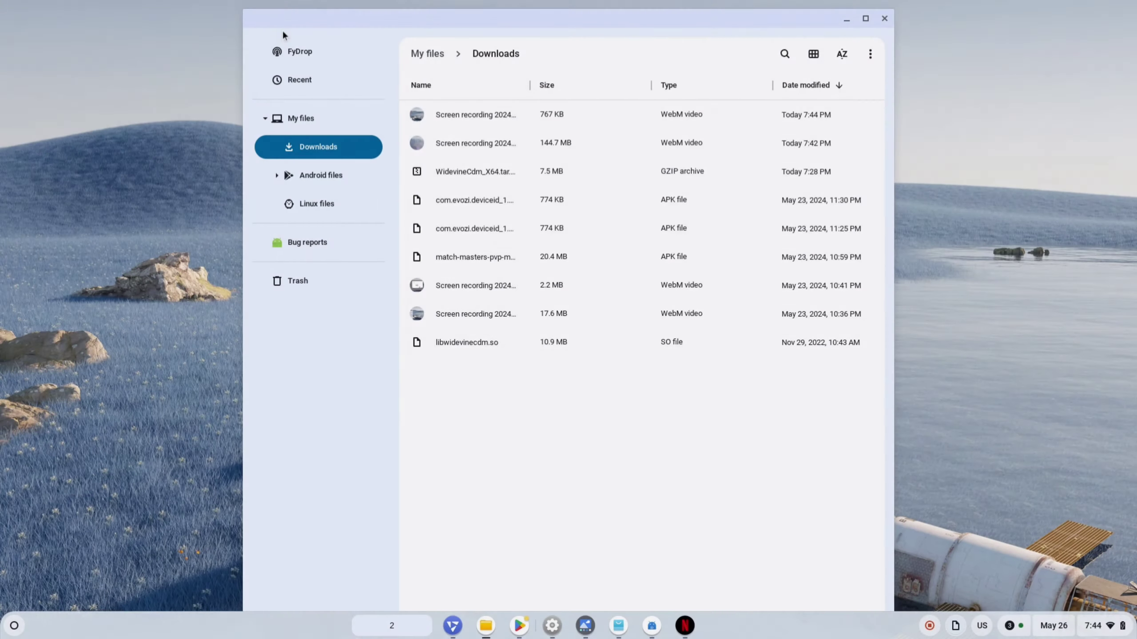
Step: Open the FyDrop sharing page in Files, then switch to the Linux files location
left_click(299, 51)
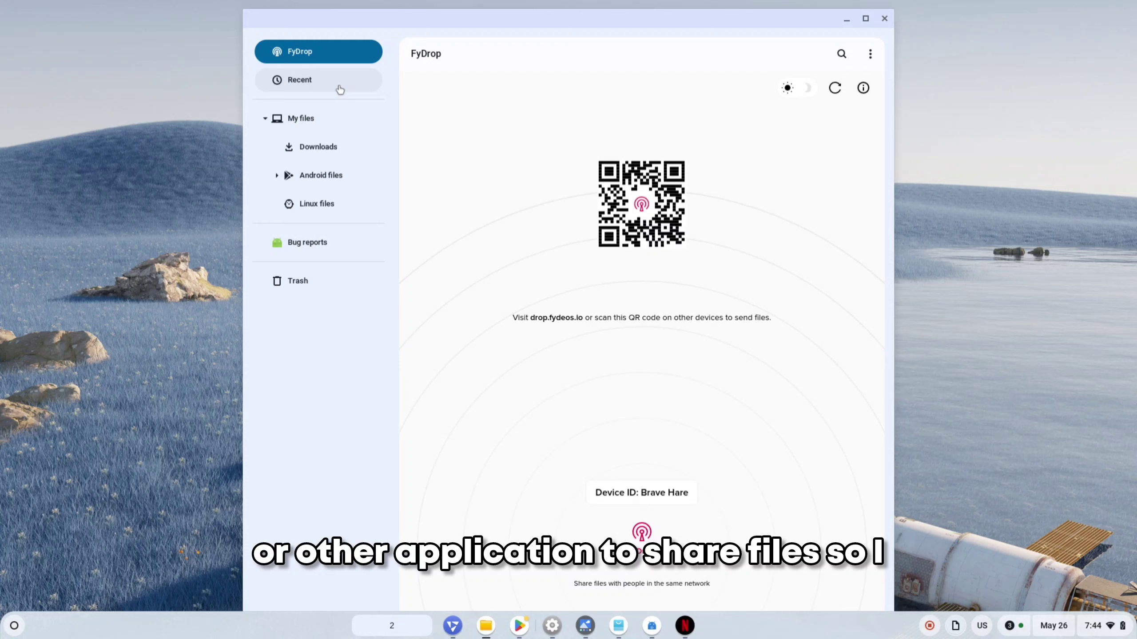
left_click(317, 204)
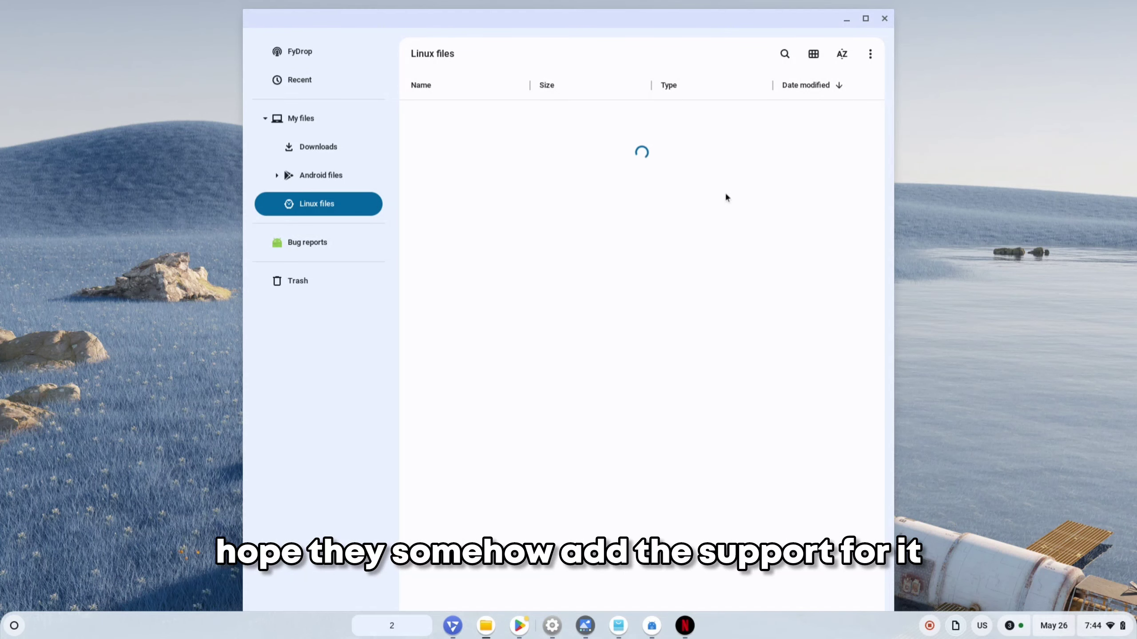
left_click(317, 147)
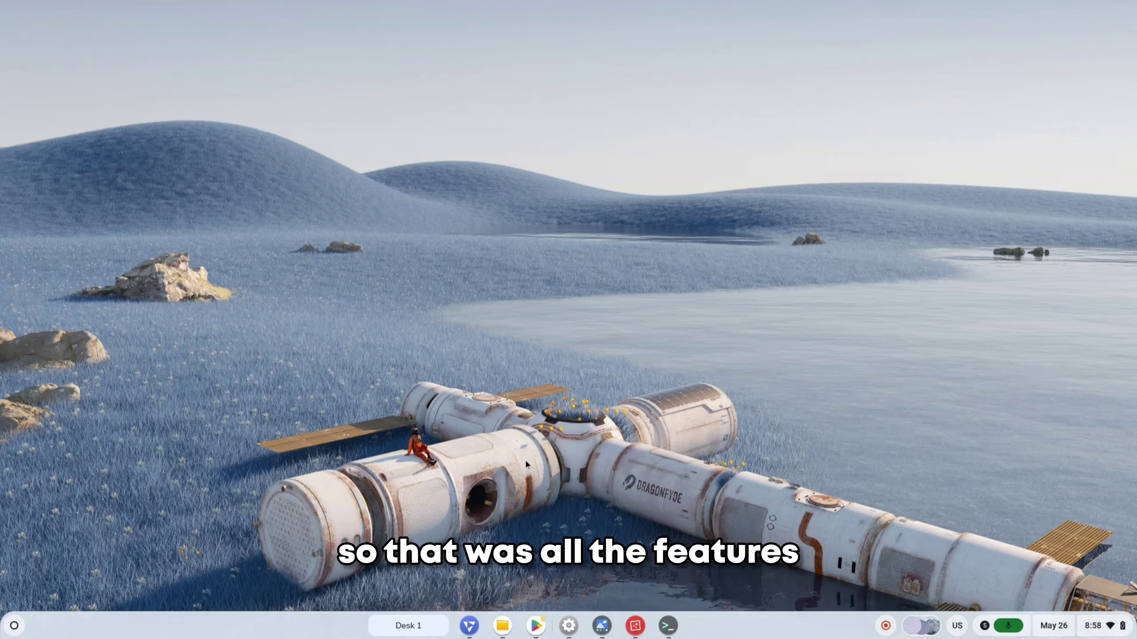
Step: Clear the desktop via the shelf, then open the Launcher and scroll the installed-apps grid
left_click(536, 624)
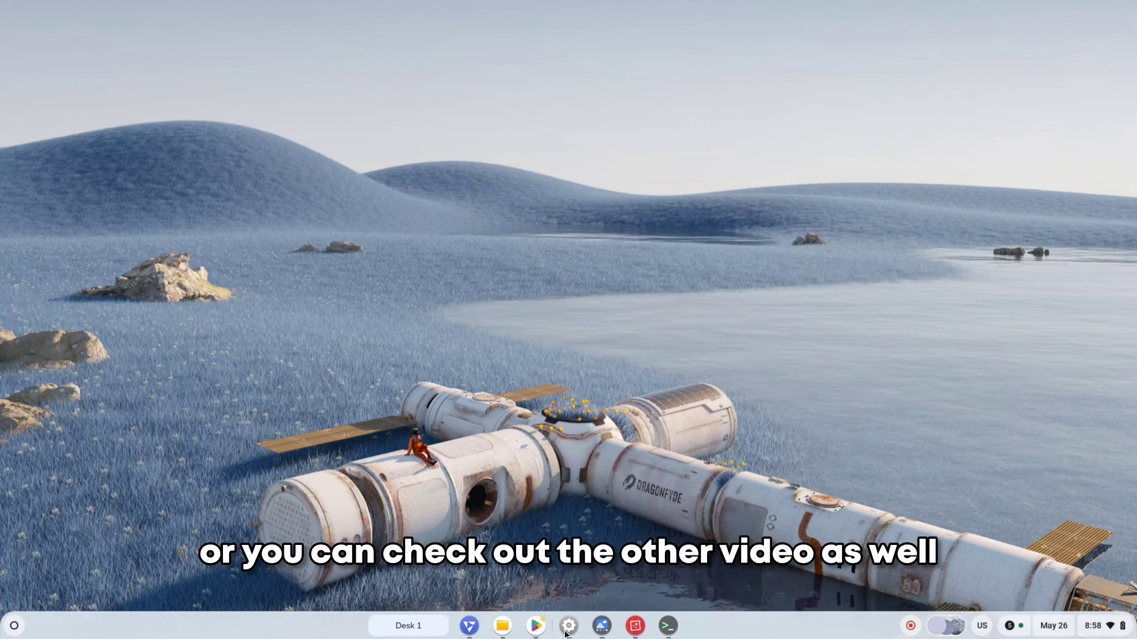
left_click(567, 625)
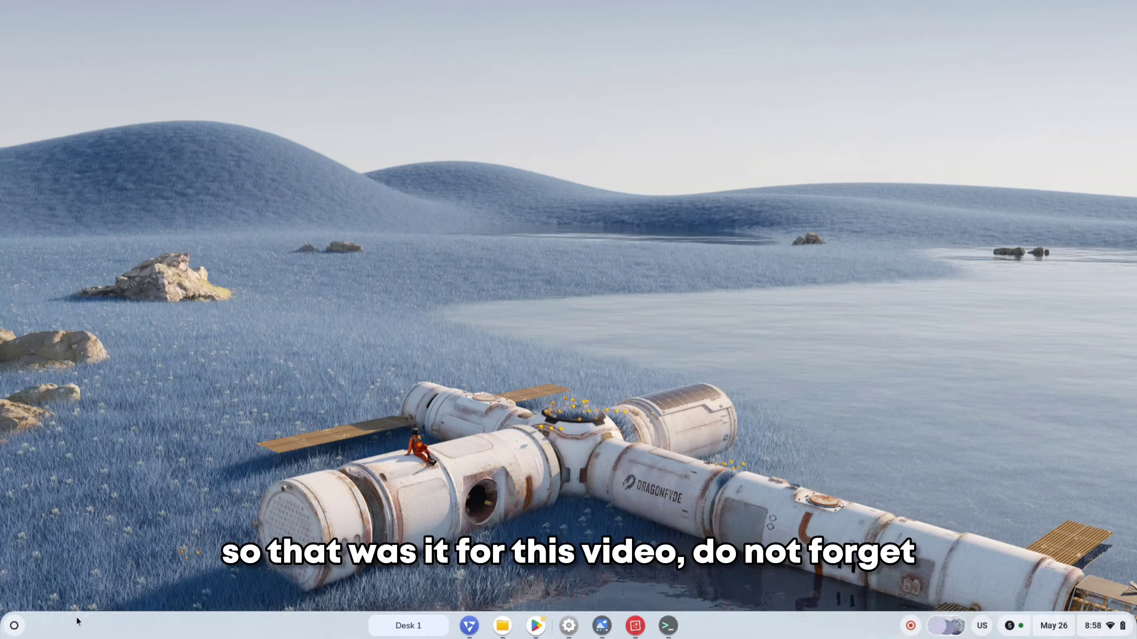
left_click(13, 626)
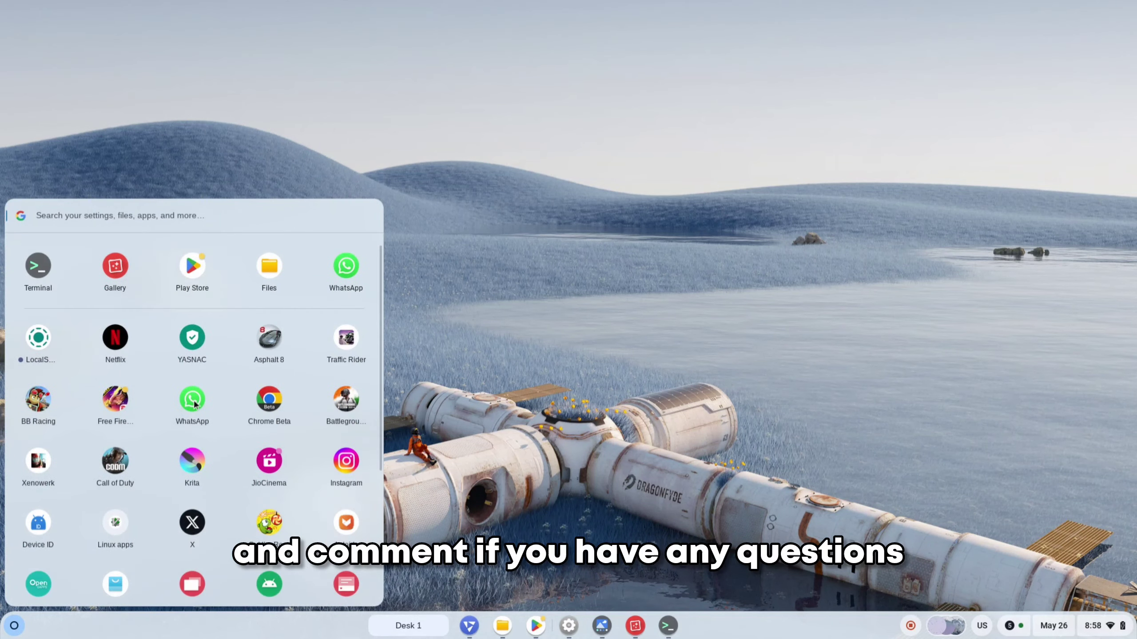
scroll("down", 3)
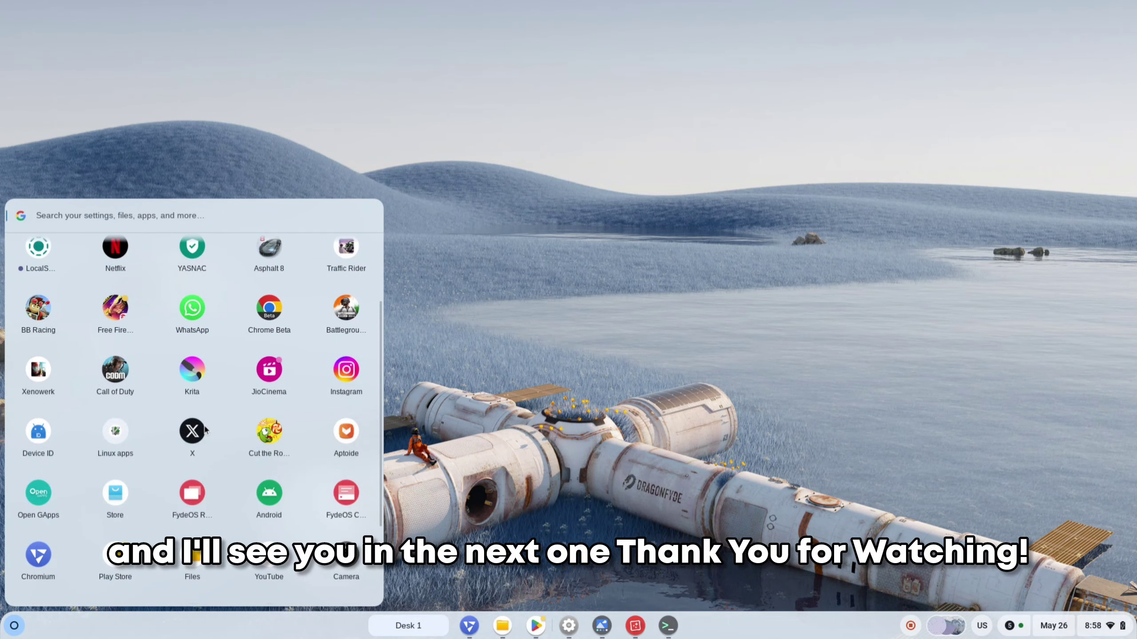